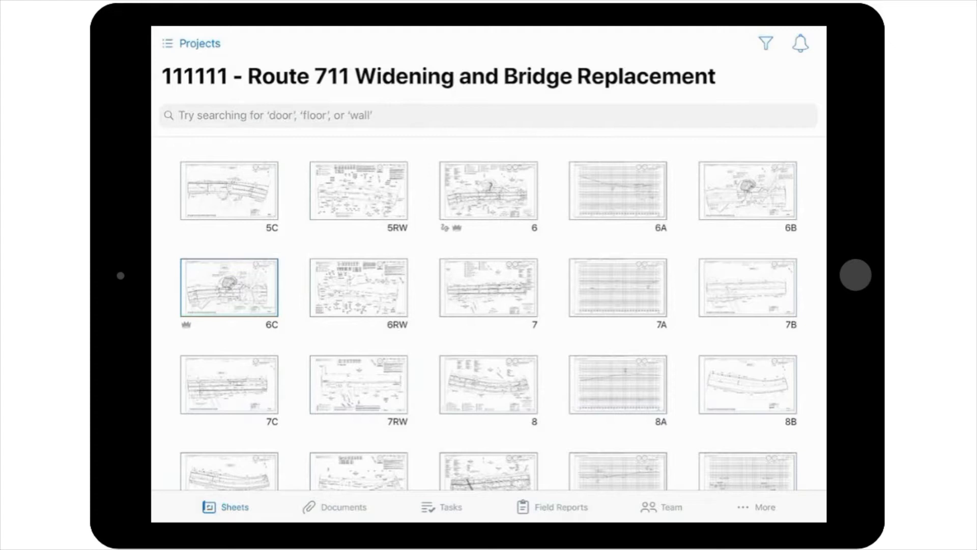
Preview sheet 6C's task stamps, then review the project's task list and return to the sheets
click(229, 286)
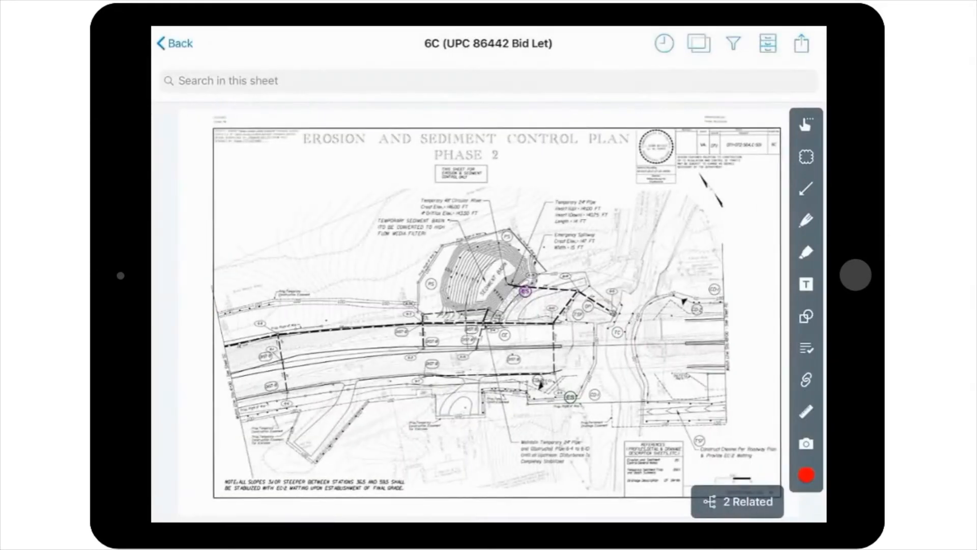
click(806, 348)
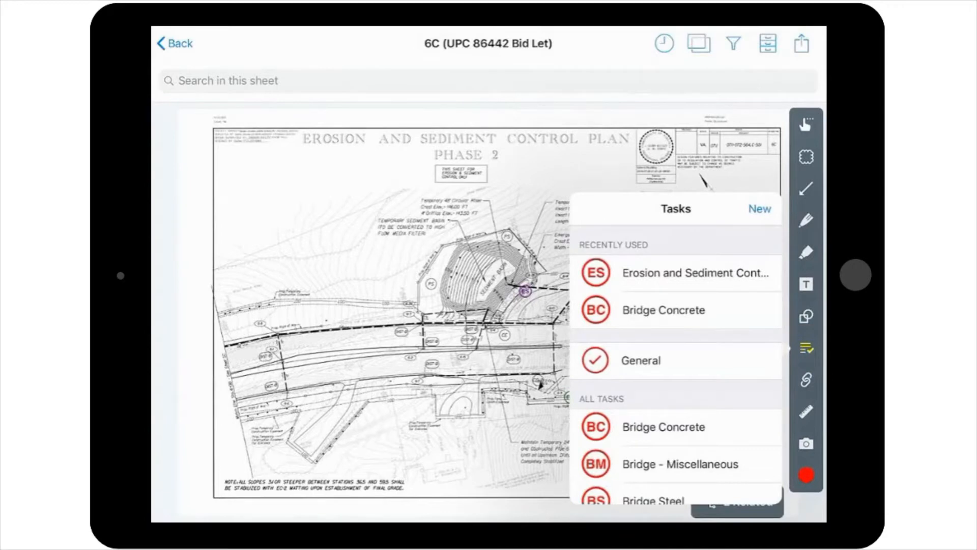
click(175, 43)
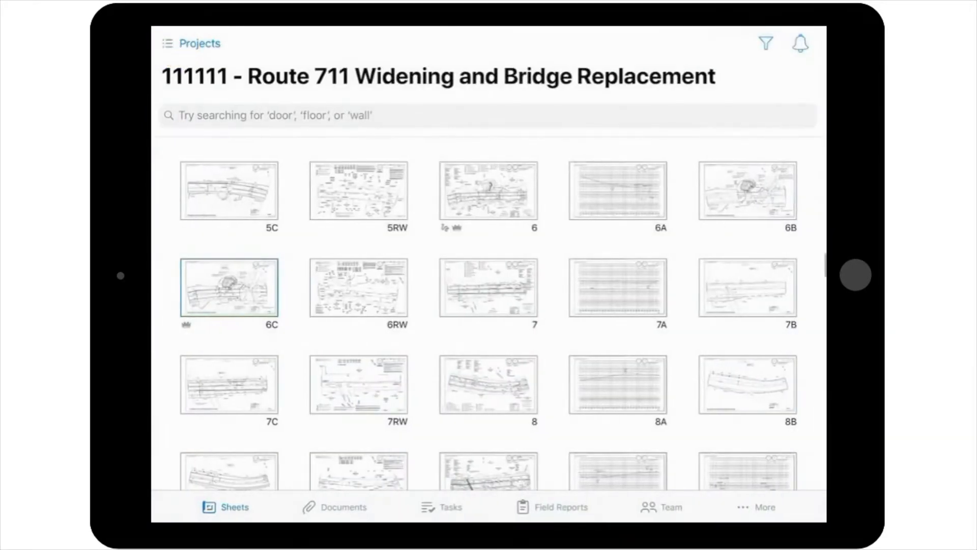
click(441, 506)
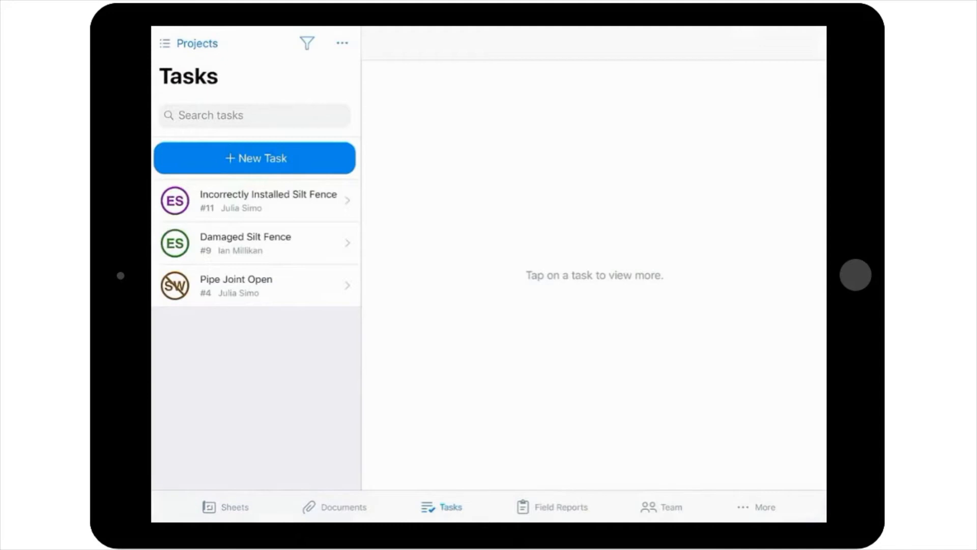
click(226, 506)
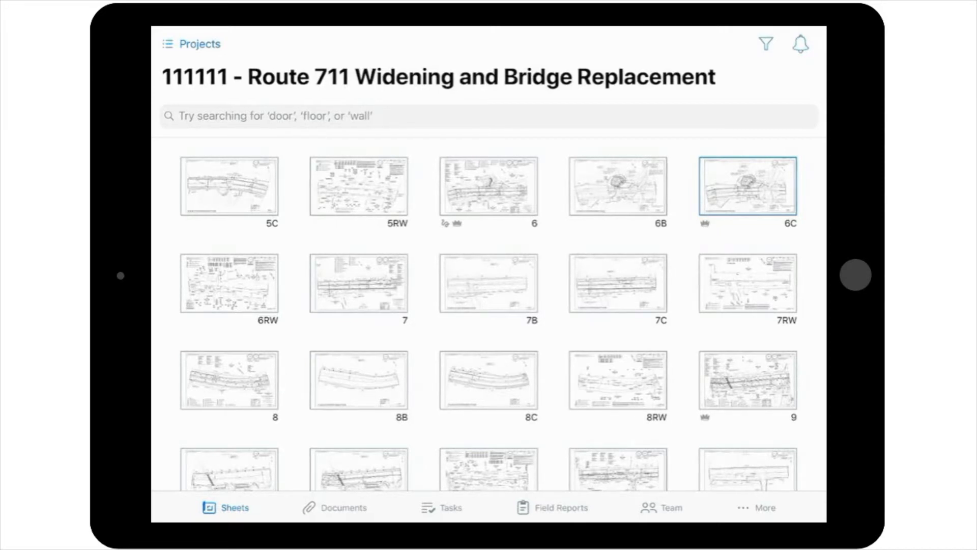
Reopen sheet 6C and choose the Erosion and Sediment Control task stamp
click(747, 185)
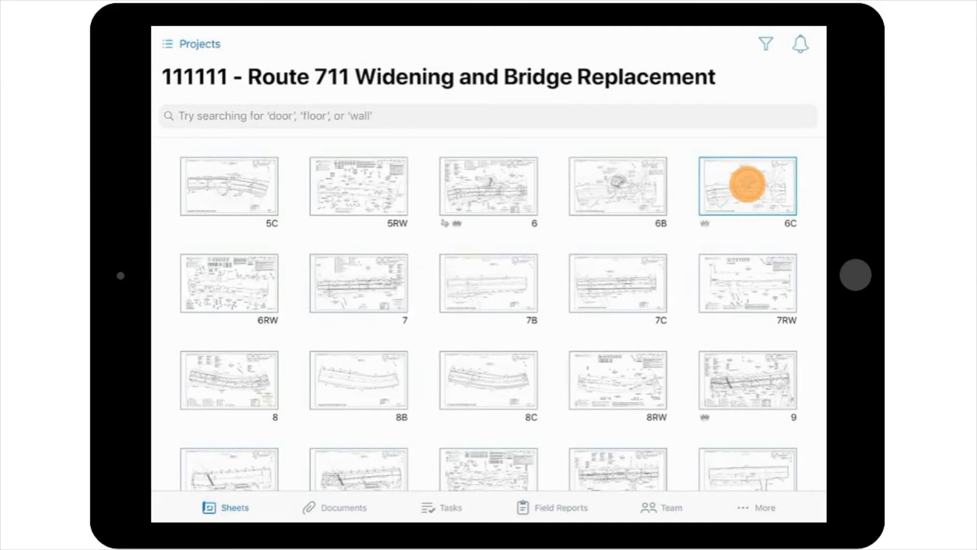
click(746, 184)
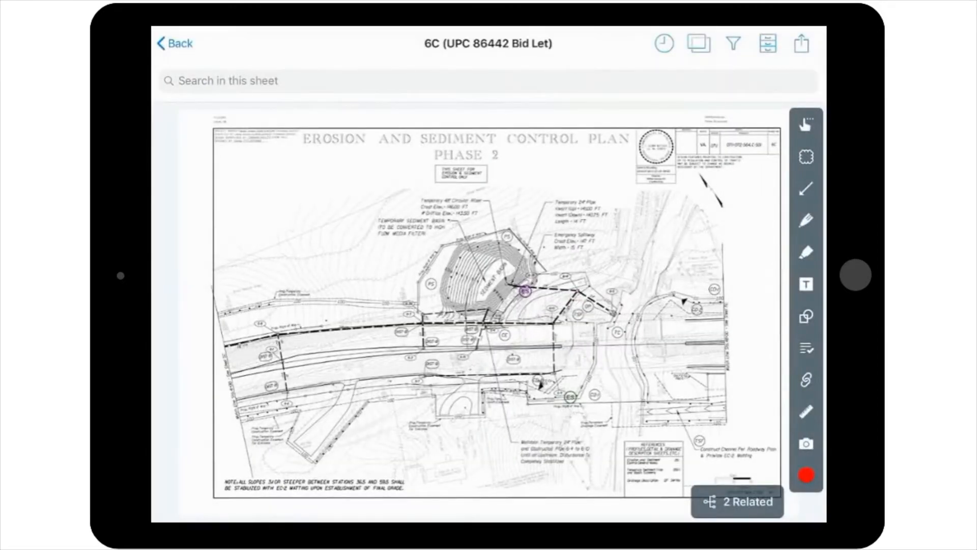
click(805, 348)
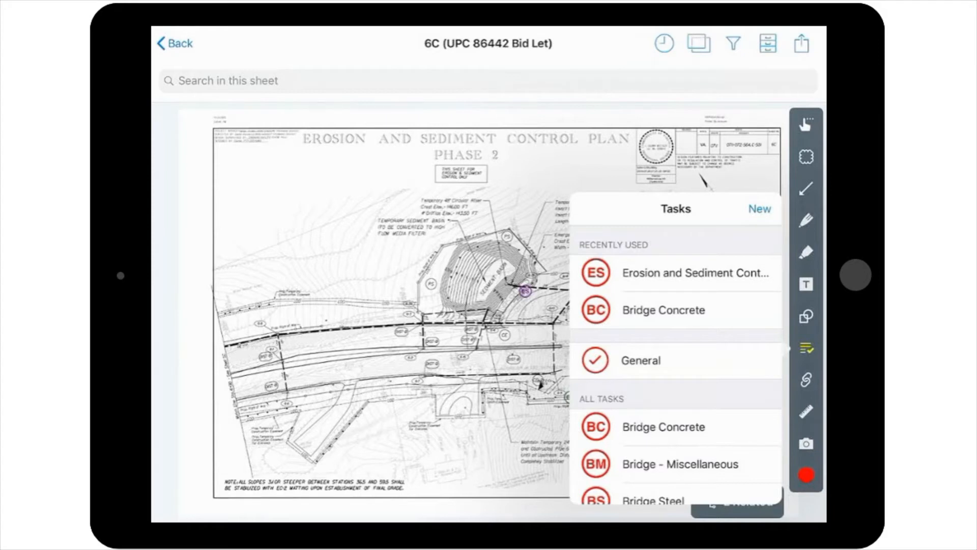
click(639, 359)
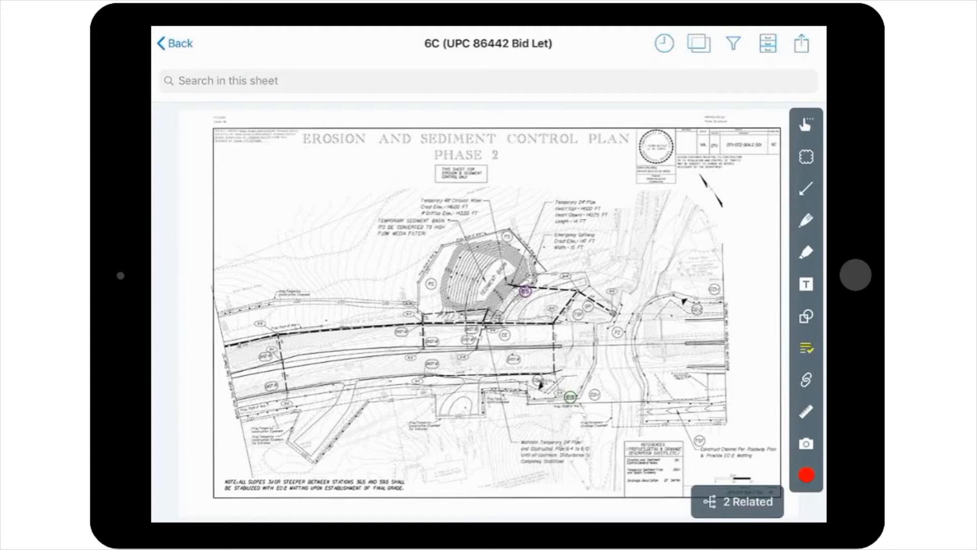
Drop the silt fence task stamp on the fence line and bring up its status choices (Open)
click(528, 289)
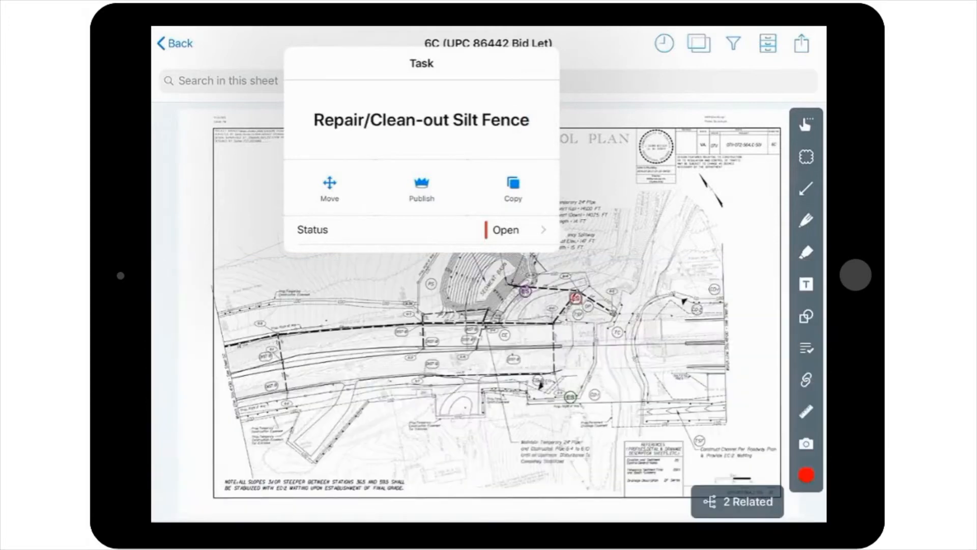
click(506, 229)
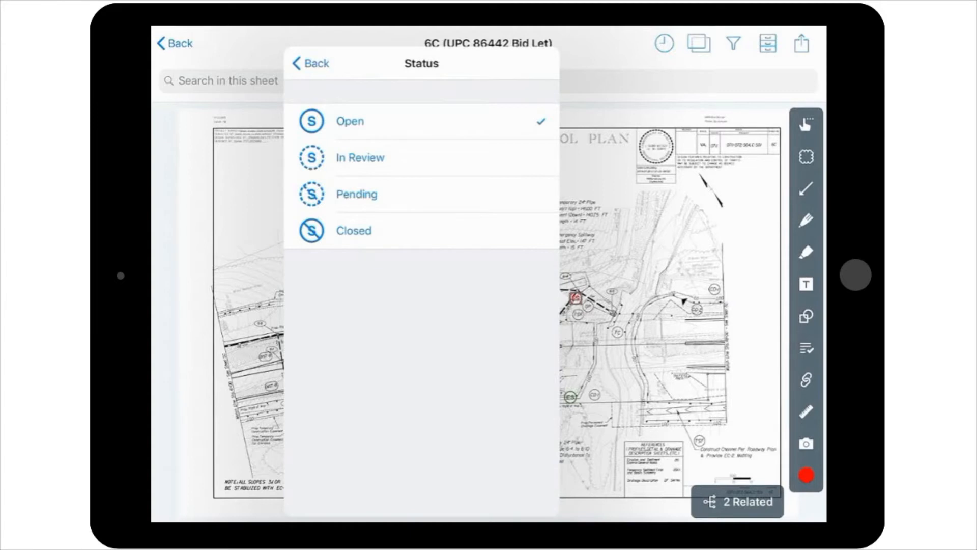
Review the task type choices and keep the type as Issue
click(312, 64)
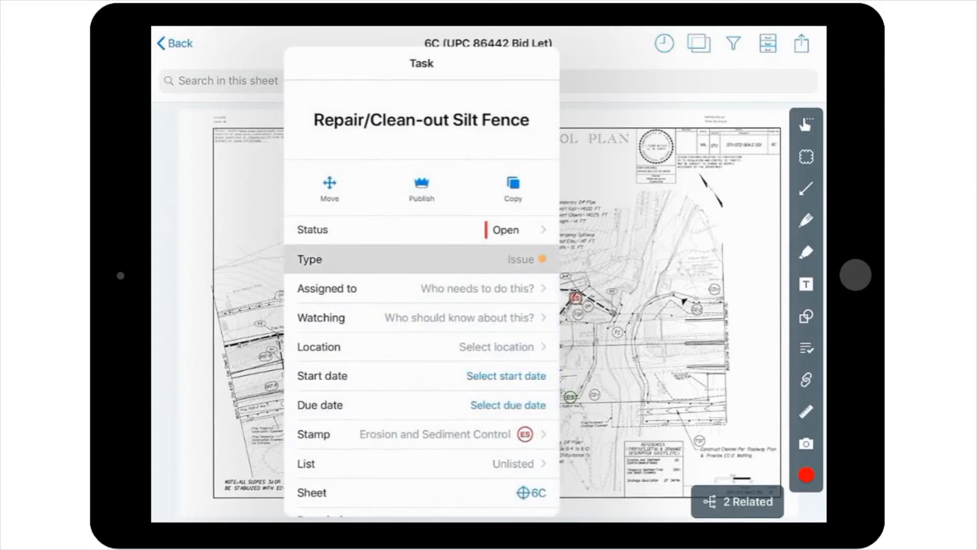
click(421, 259)
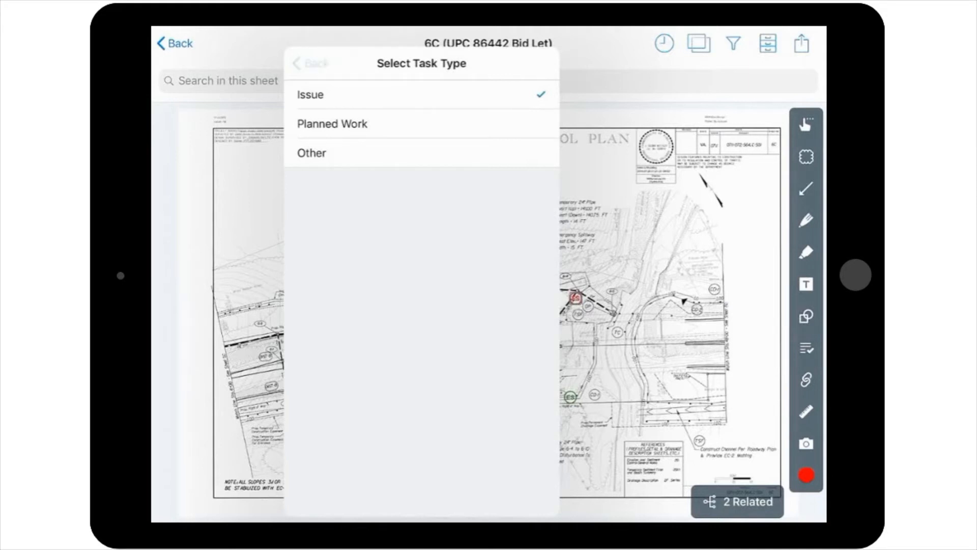
click(309, 94)
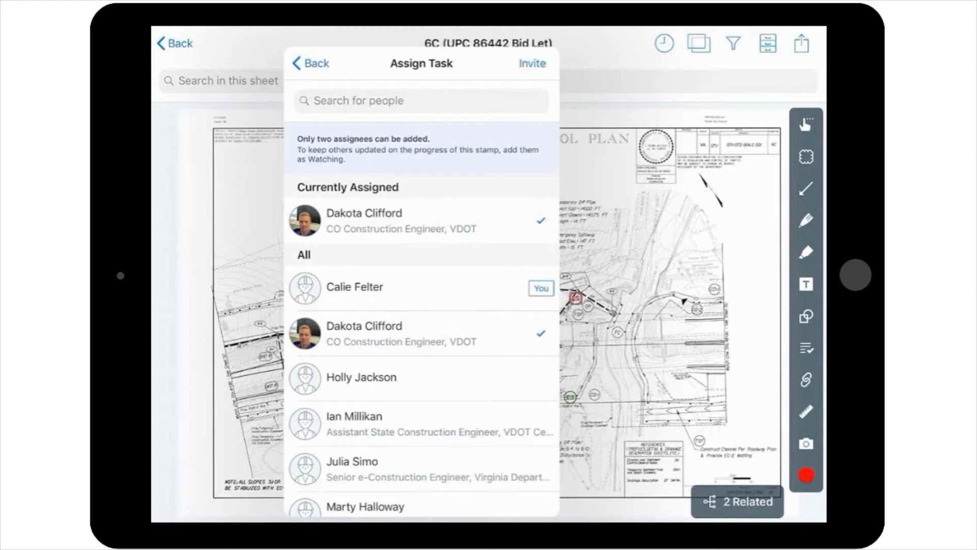
click(310, 63)
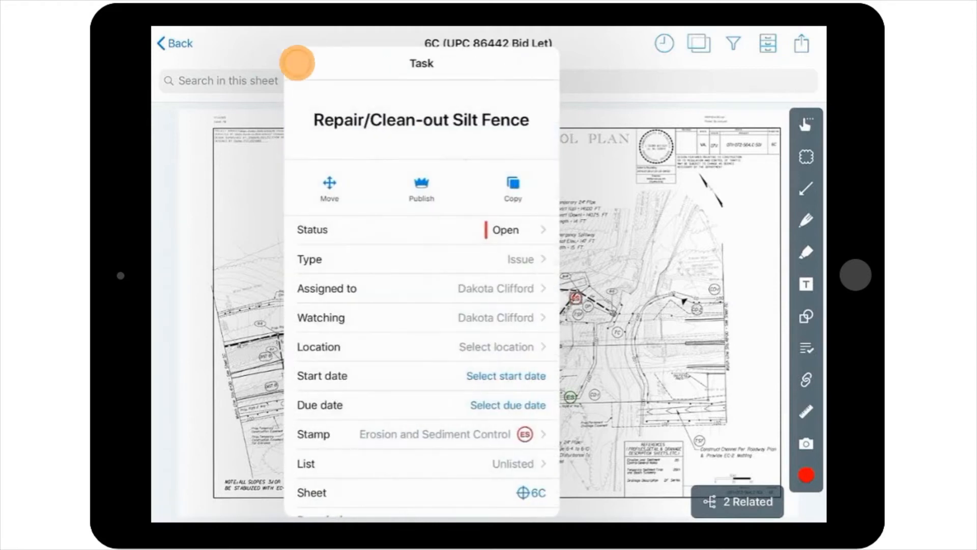
click(421, 317)
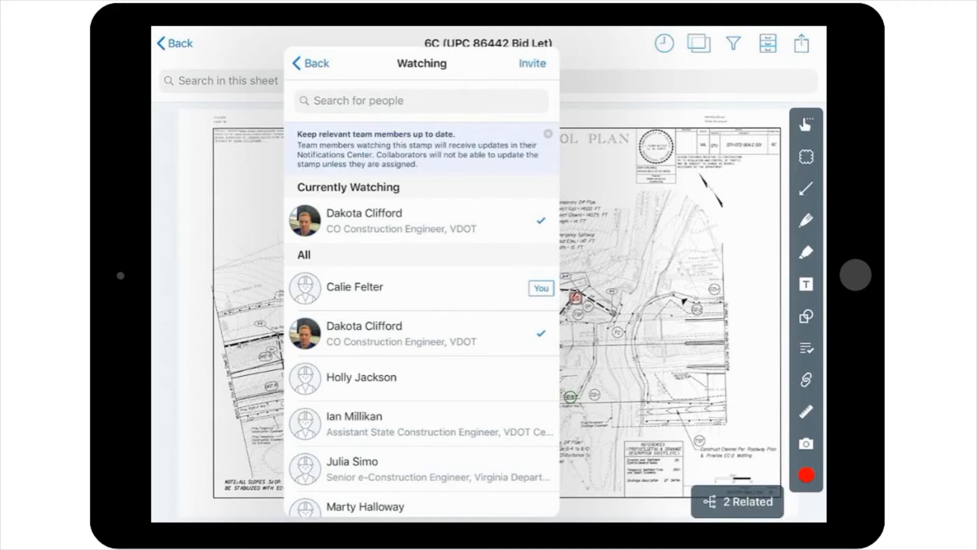
click(366, 506)
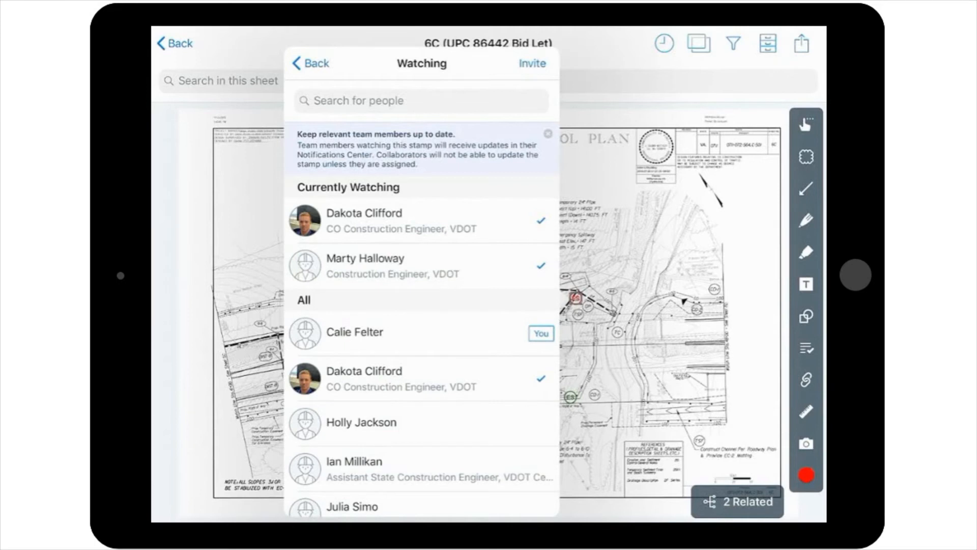
click(309, 63)
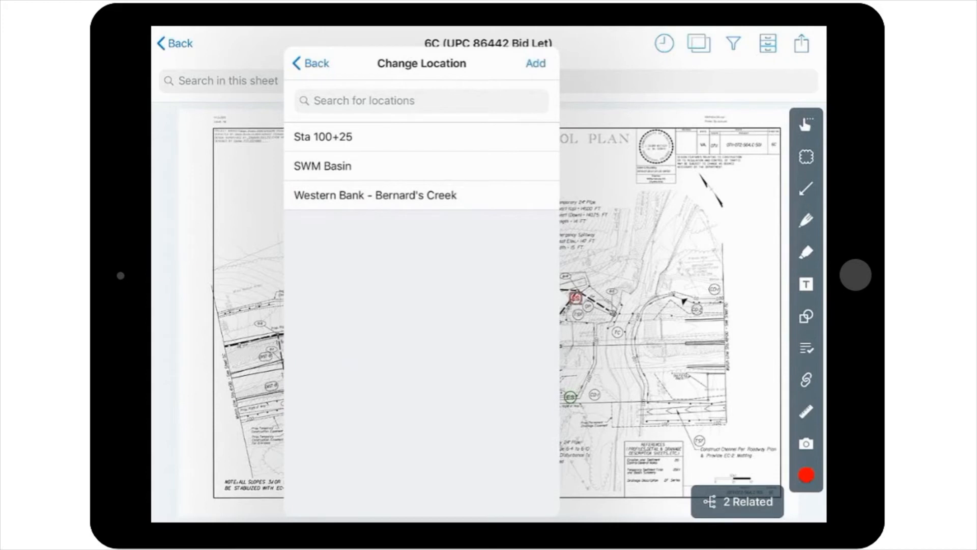
Set the location to Western Bank - Bernard's Creek and the start date to Nov 4, 2019
click(374, 196)
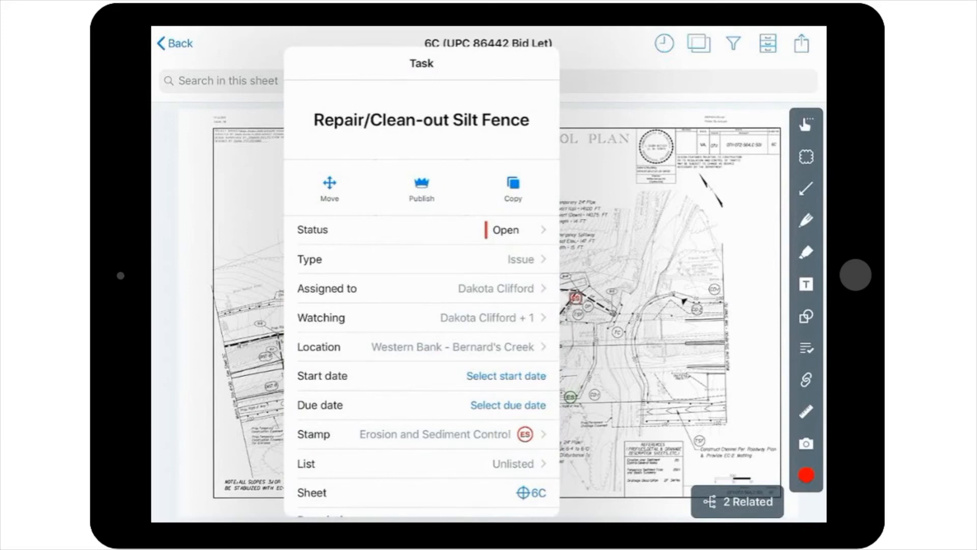
click(505, 376)
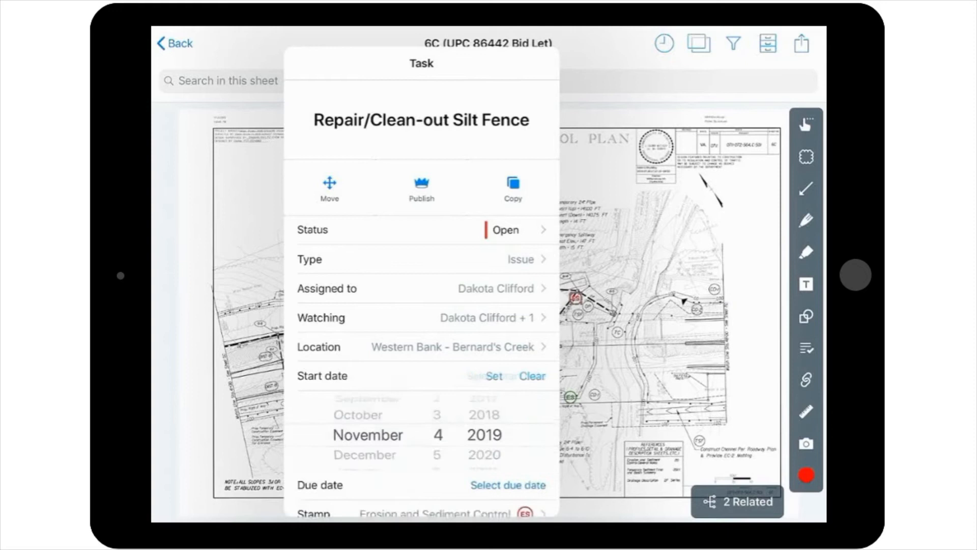
click(493, 375)
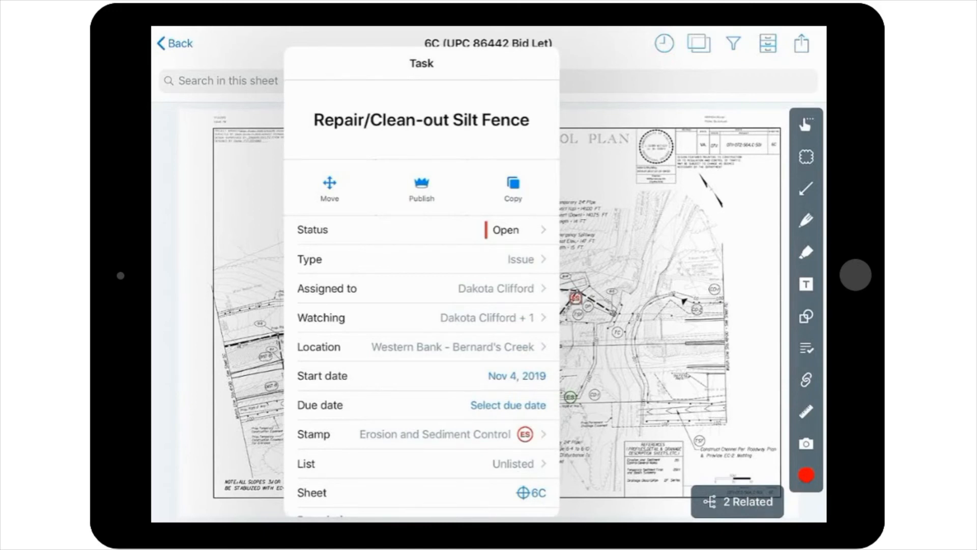
Set the task's due date to Nov 6, 2019
click(507, 404)
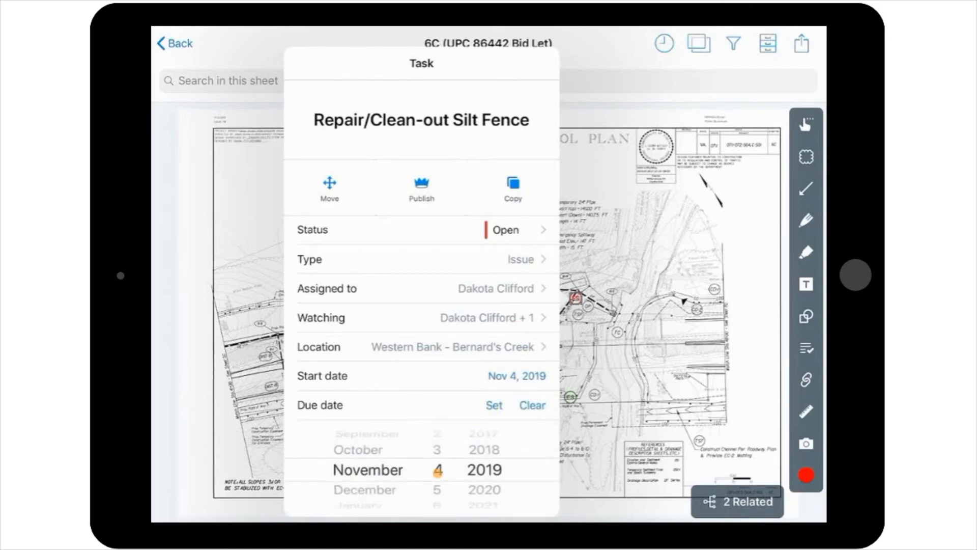
scroll(down, 3)
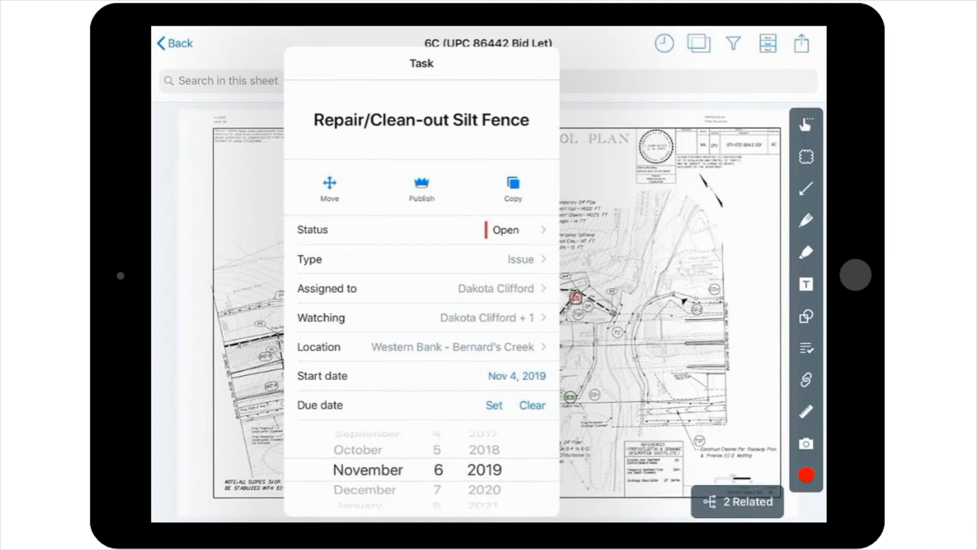
click(495, 404)
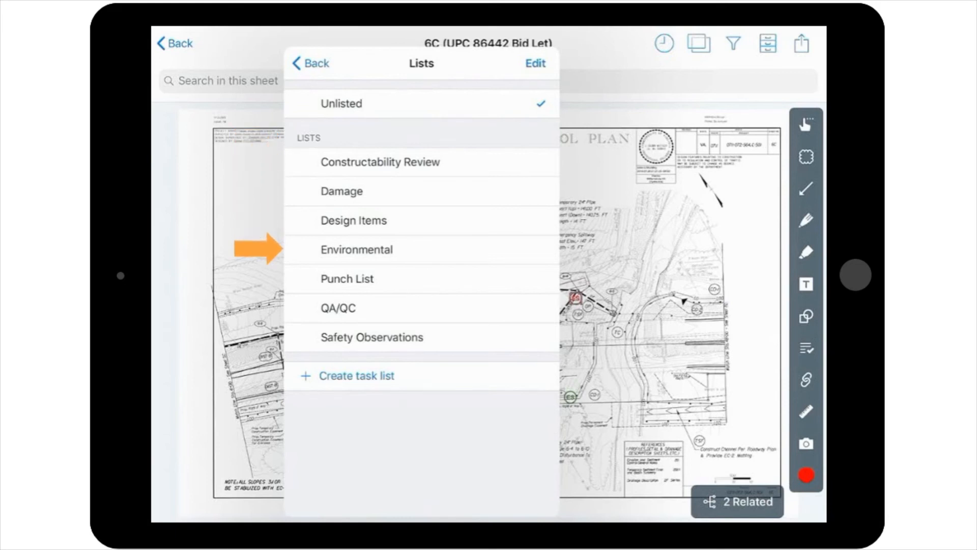
File the task under the Environmental list and move down to the Description field
click(357, 249)
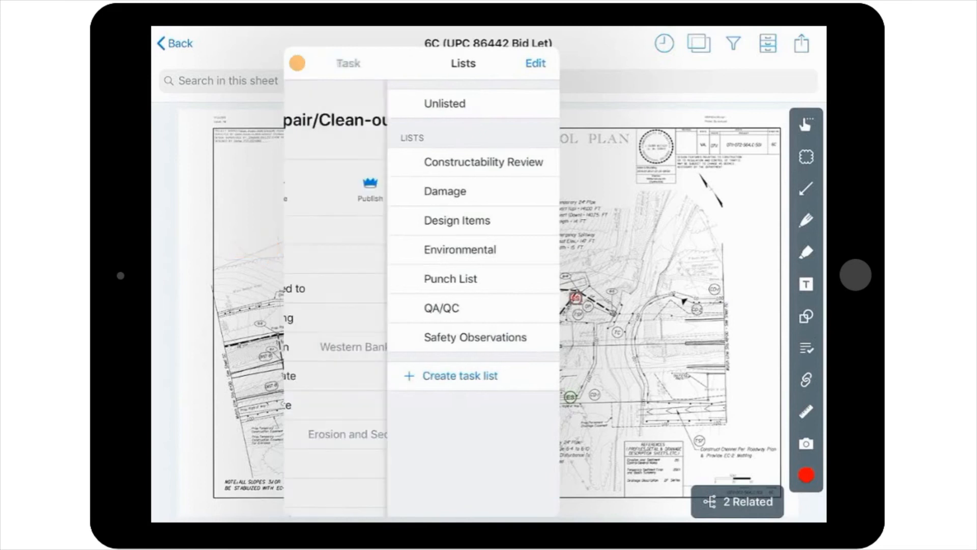
click(459, 248)
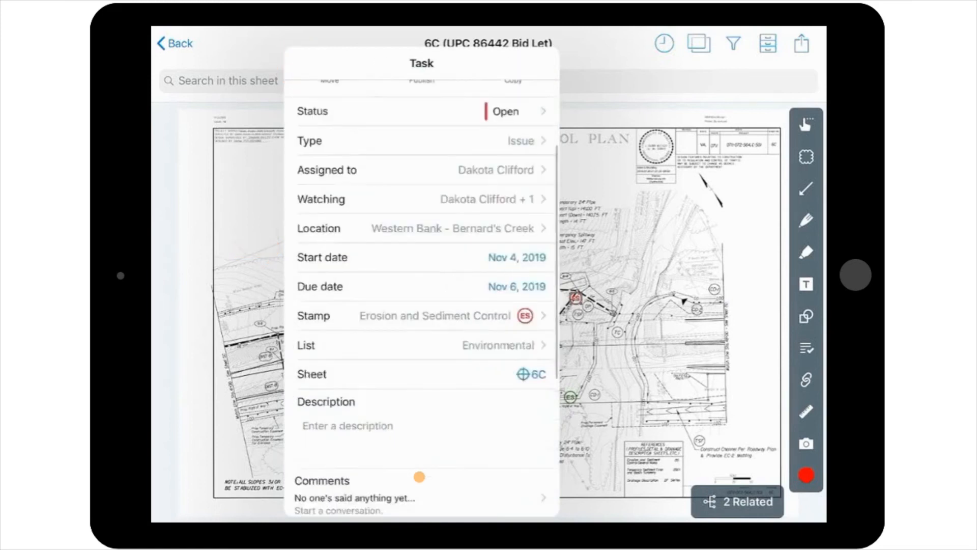
scroll(down, 3)
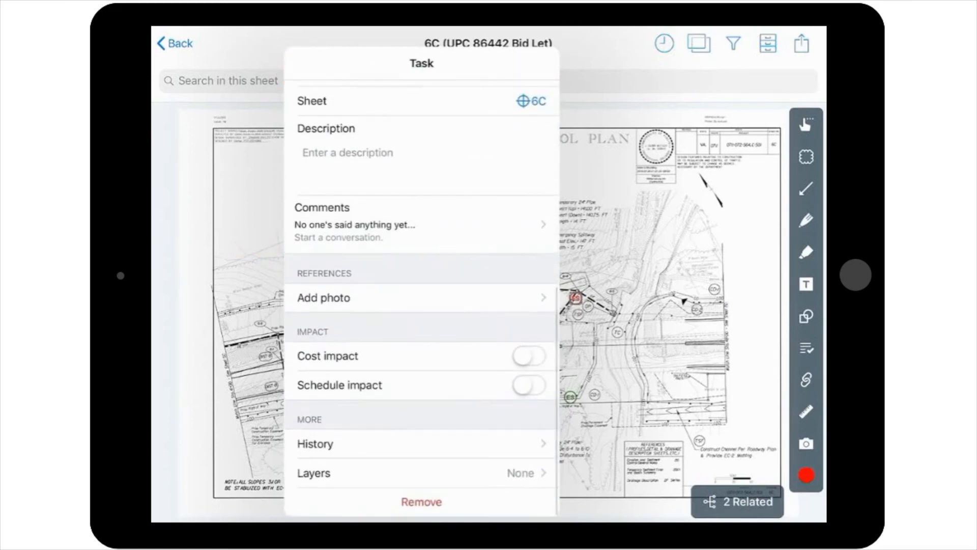
Describe the silt fence repair and sediment removal per the Erosion and Sediment Control Plan, then start a new photo
click(347, 152)
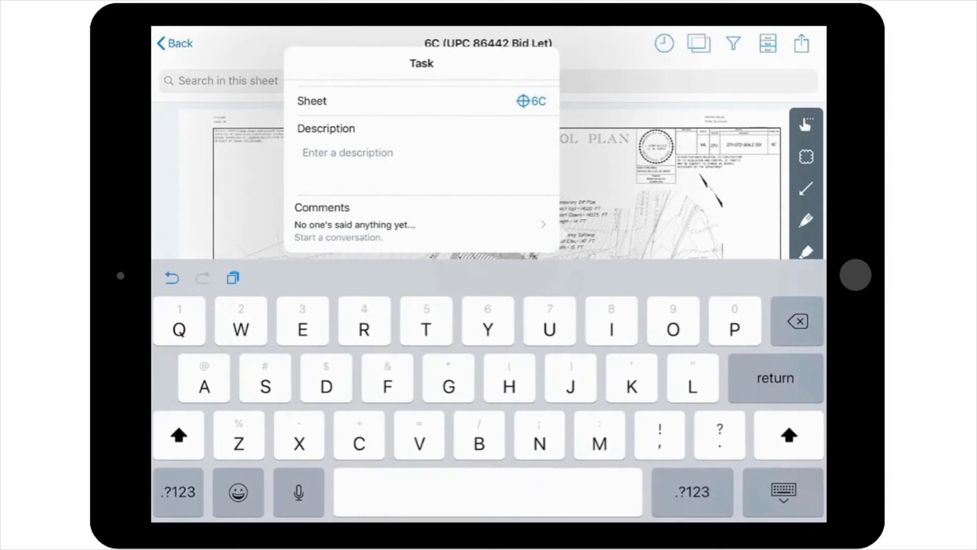
text(Per Erosion and Sediment Control Plan, silt fence needs to be repaired and accumulated sediment needs to be excavated prior to expected rainstorm to prevent run-off into waterway)
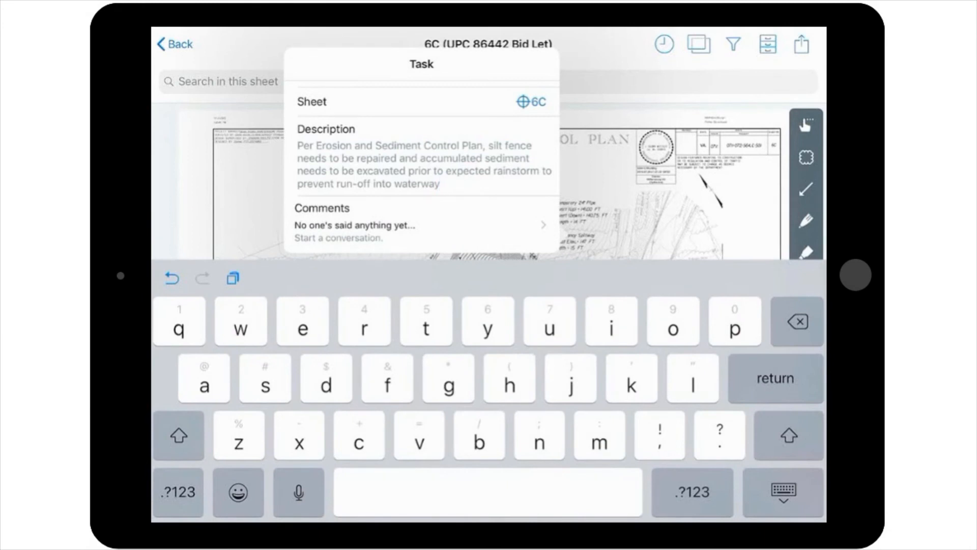
click(437, 183)
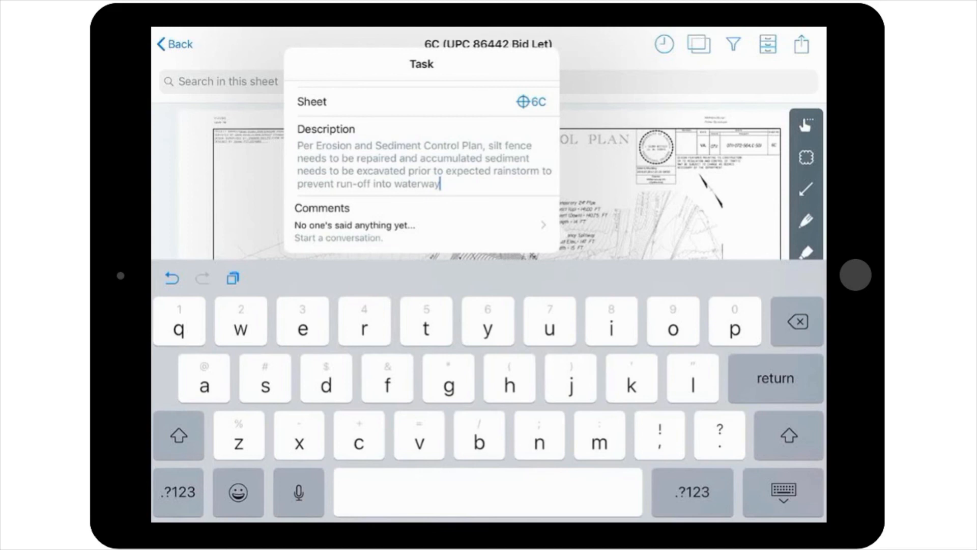
scroll(down, 3)
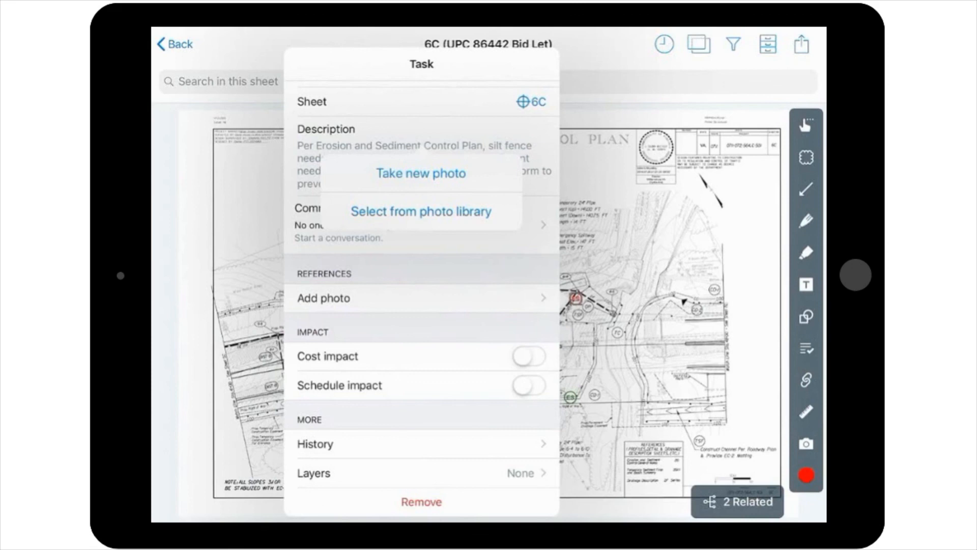
click(420, 173)
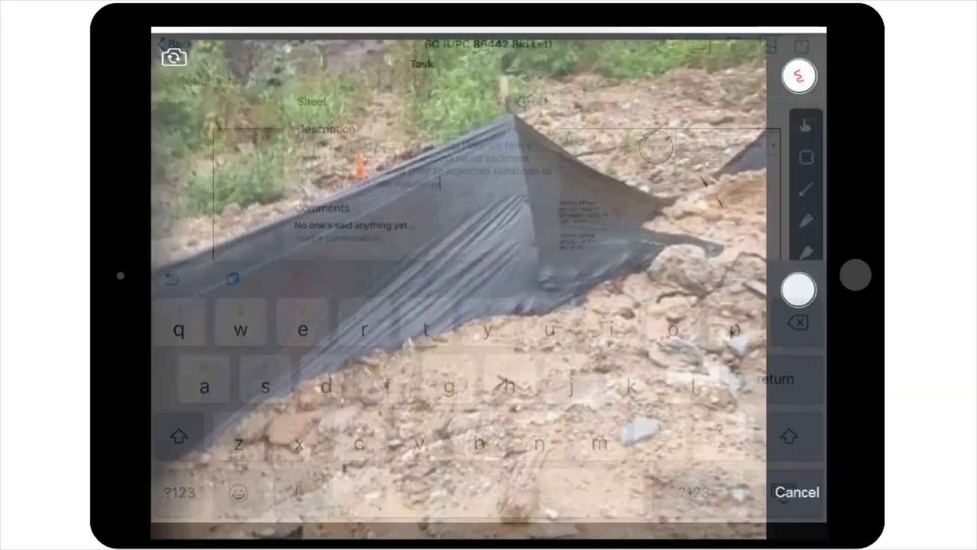